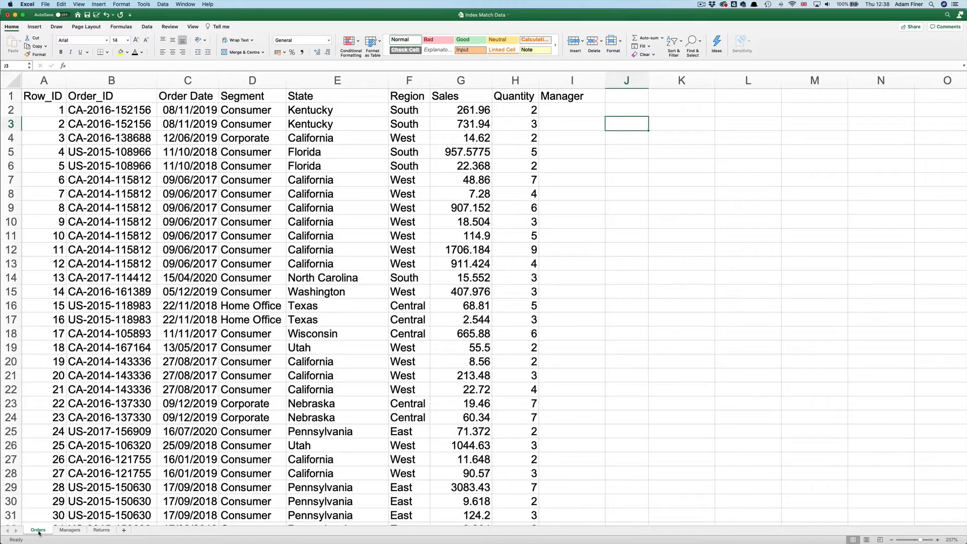
- Review the manager names on the Managers sheet and return to the Orders sheet
click(70, 530)
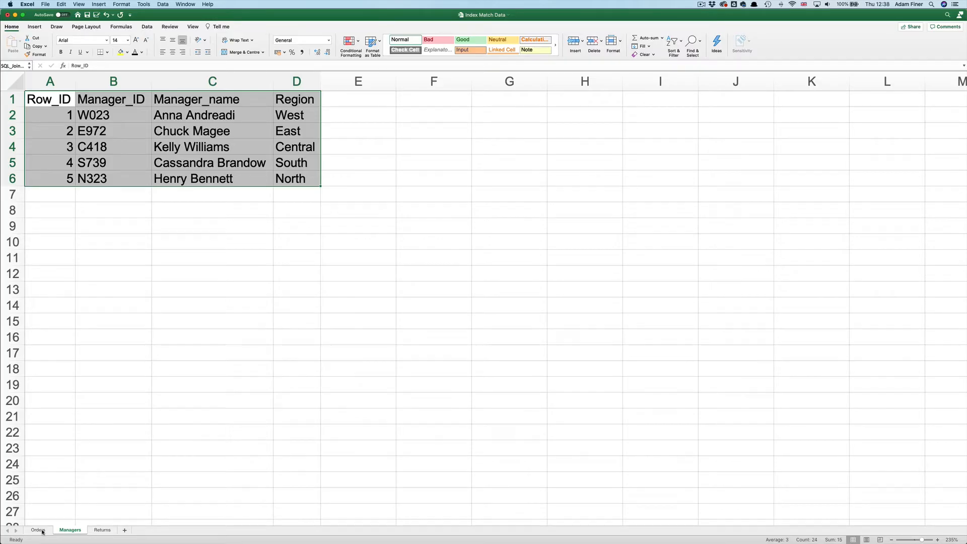
click(194, 115)
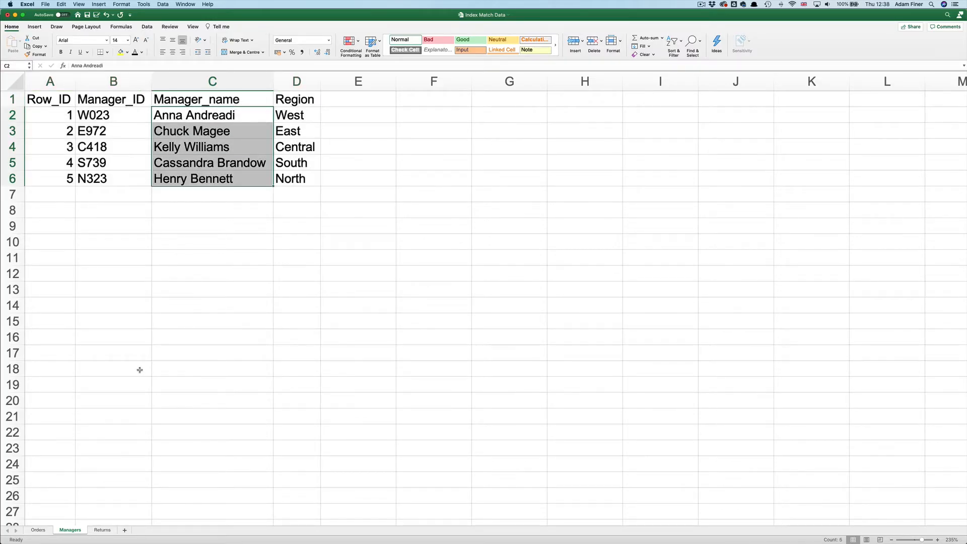
click(38, 529)
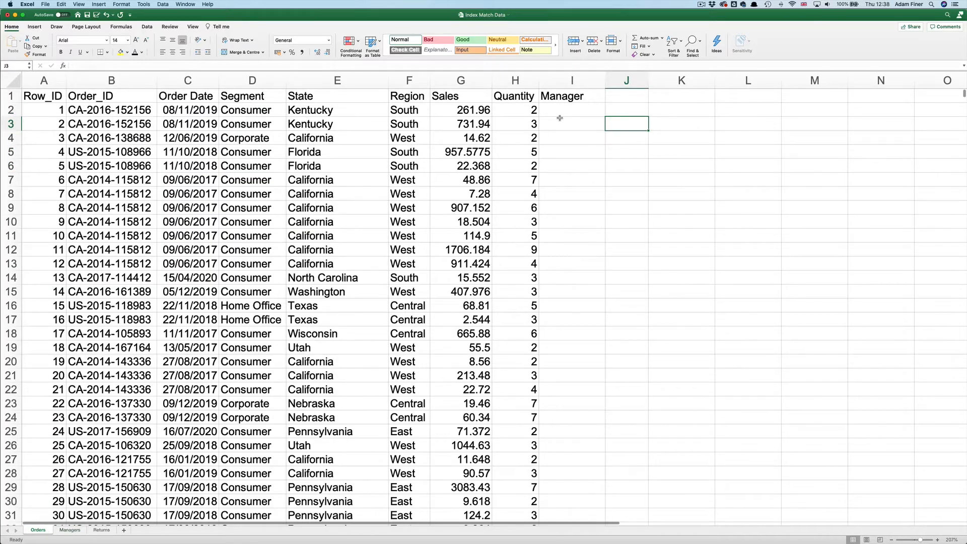
mouse_move(558, 187)
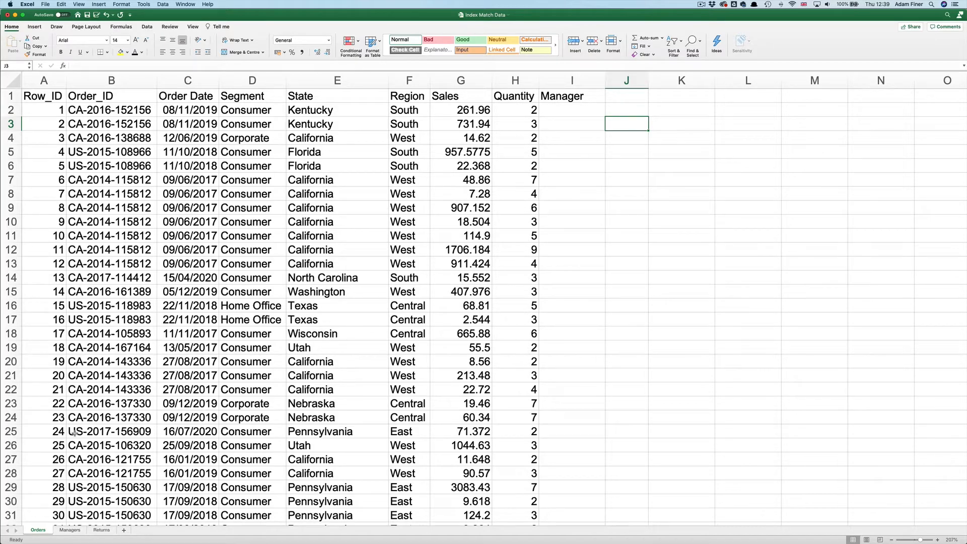
- Copy the Managers table beside the orders in K1:N6 and select the first Manager cell I2
click(70, 528)
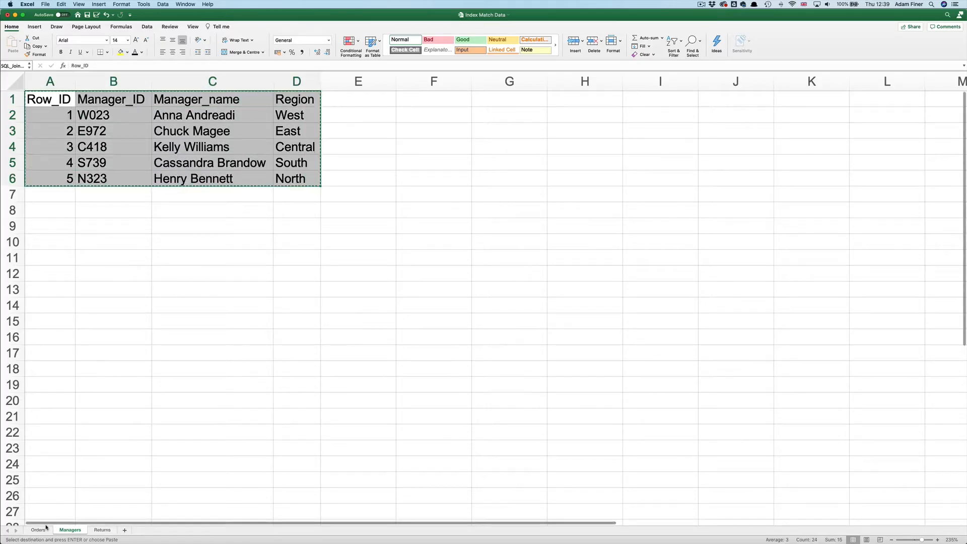
click(37, 529)
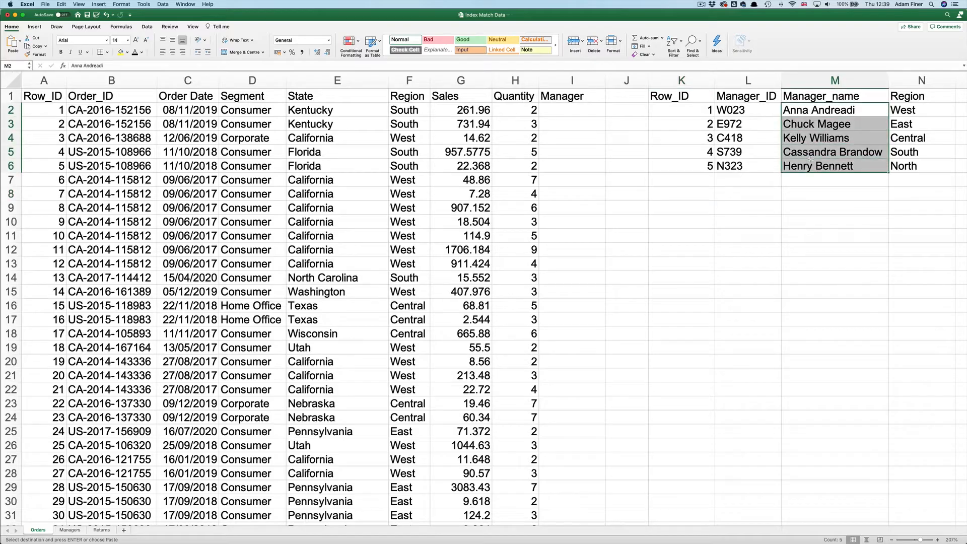
click(571, 81)
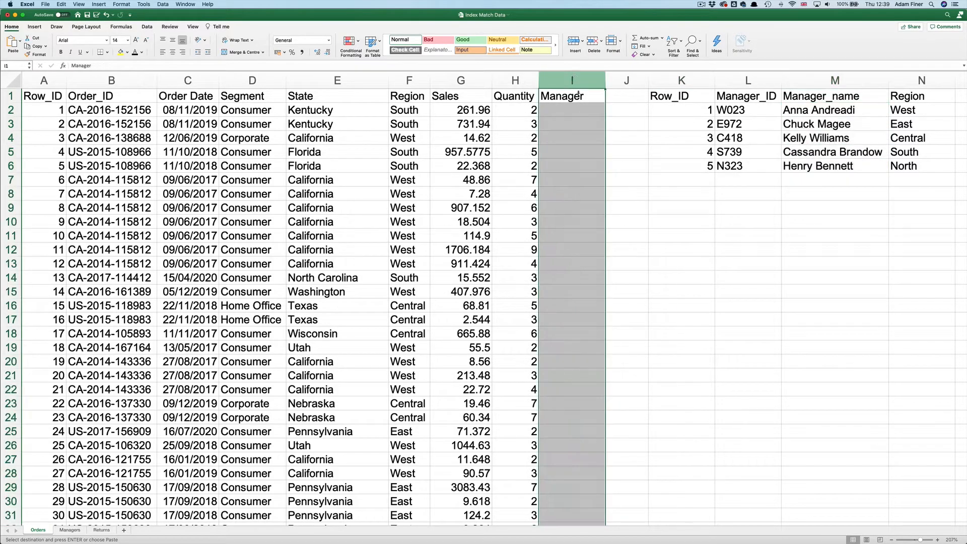
click(571, 109)
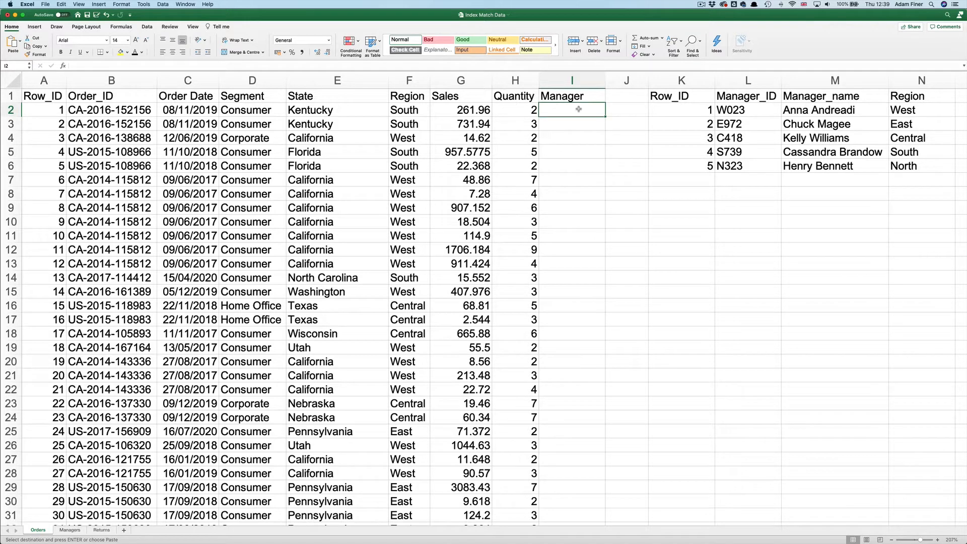
text(=i)
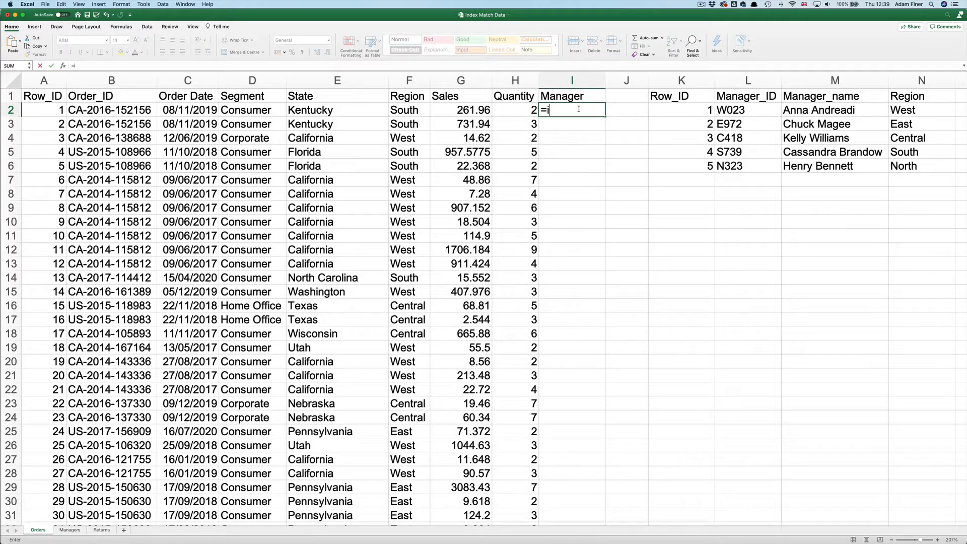
text(ndex()
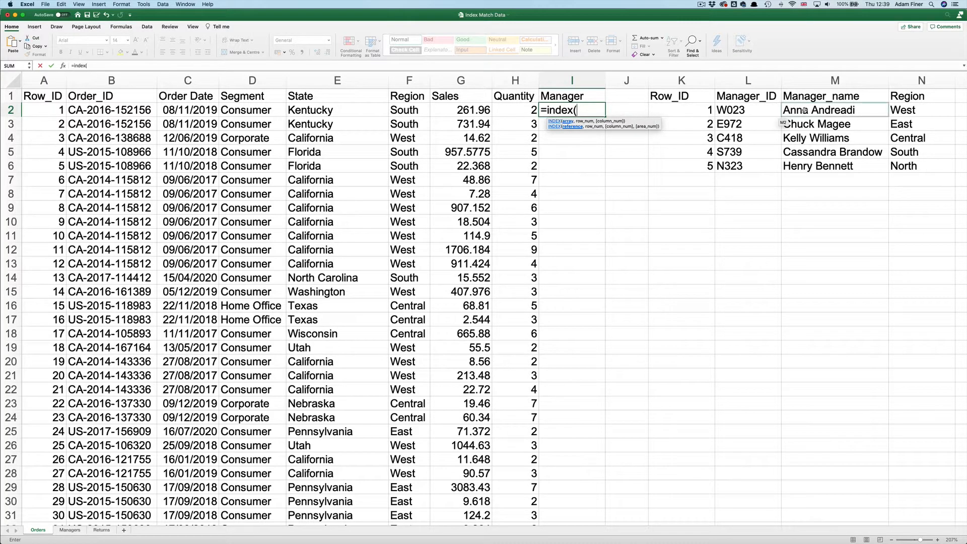
drag(799, 110, 799, 165)
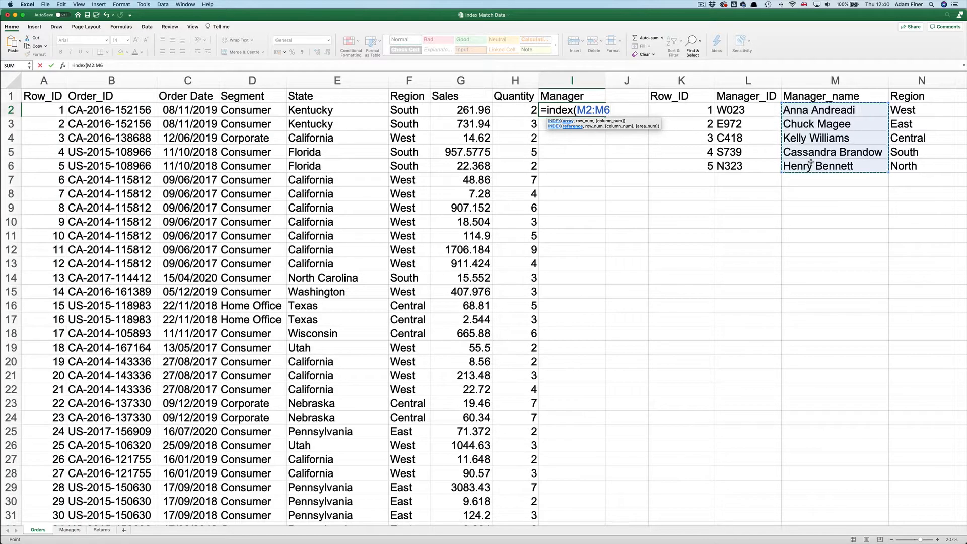
text(,match()
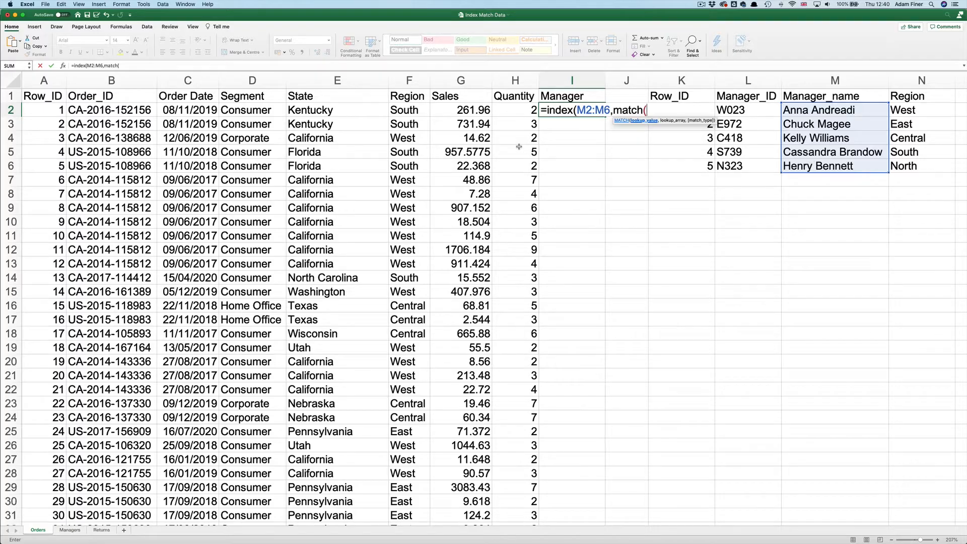
mouse_move(465, 139)
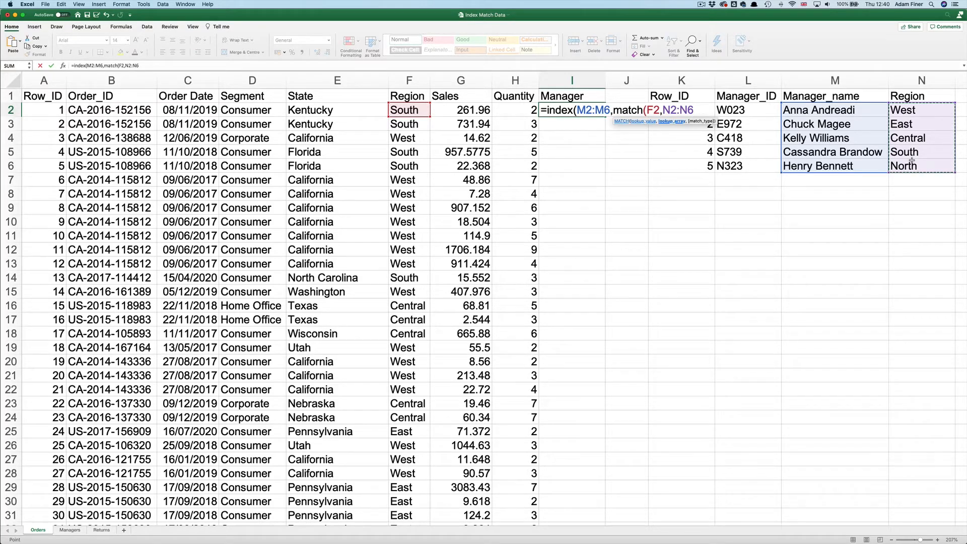
text(,0)
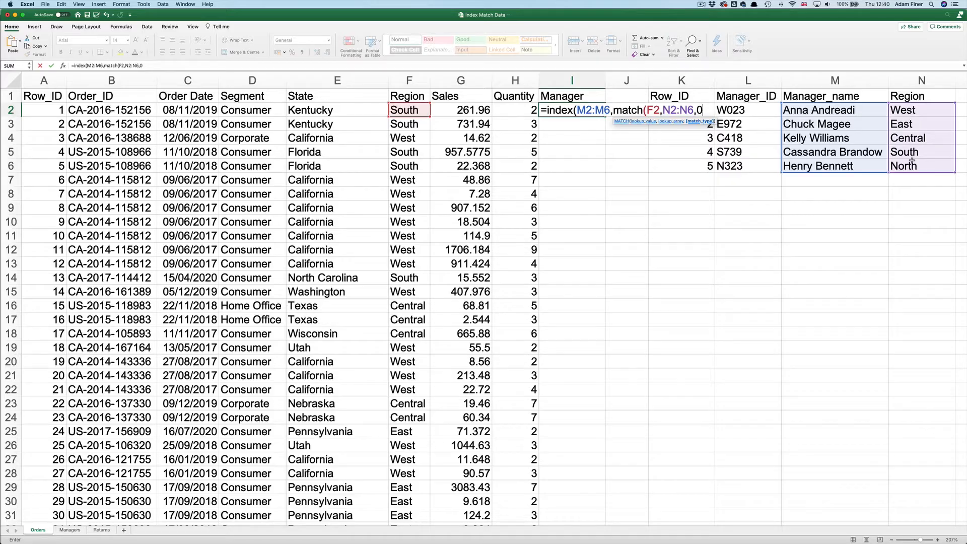
text())
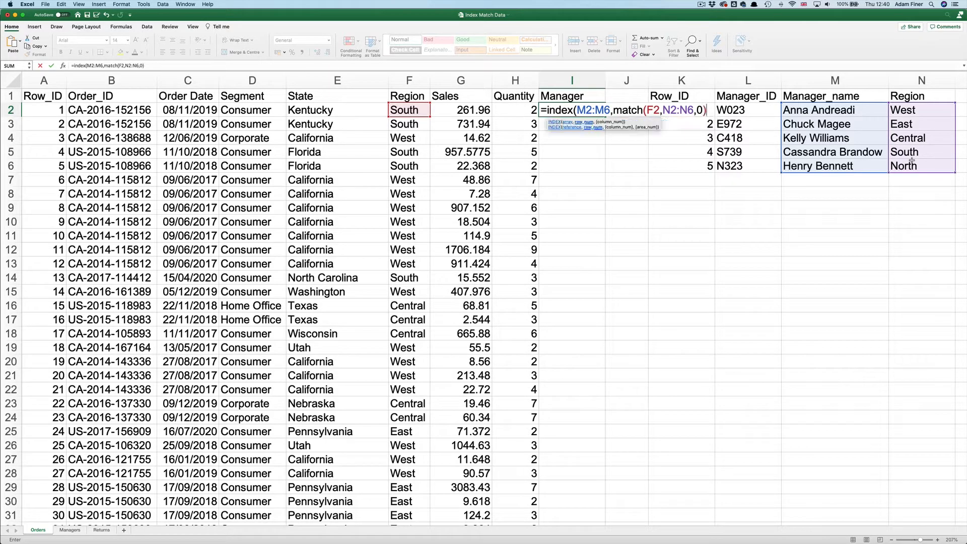
key(Return)
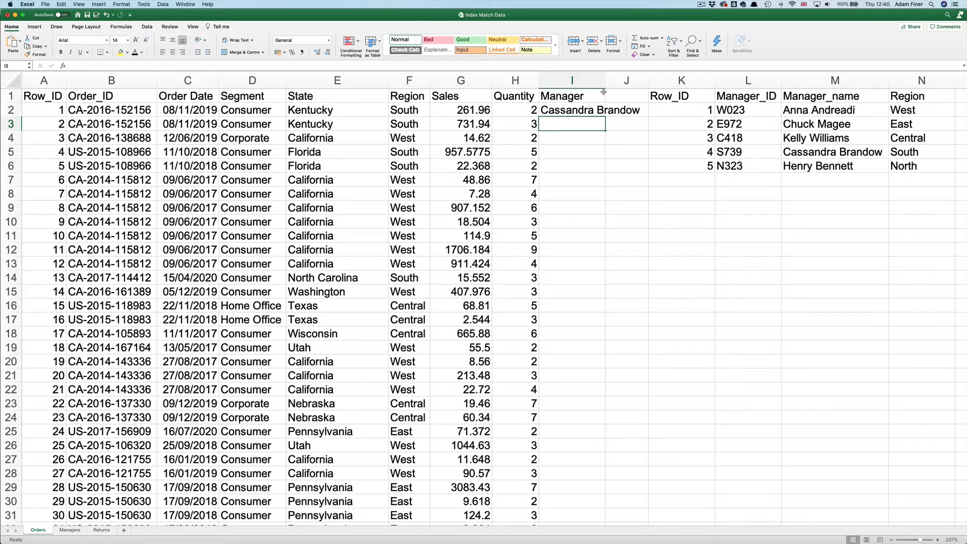
- Fill the region lookup from I2 down to I14, where most rows show #N/A from shifted ranges
click(572, 110)
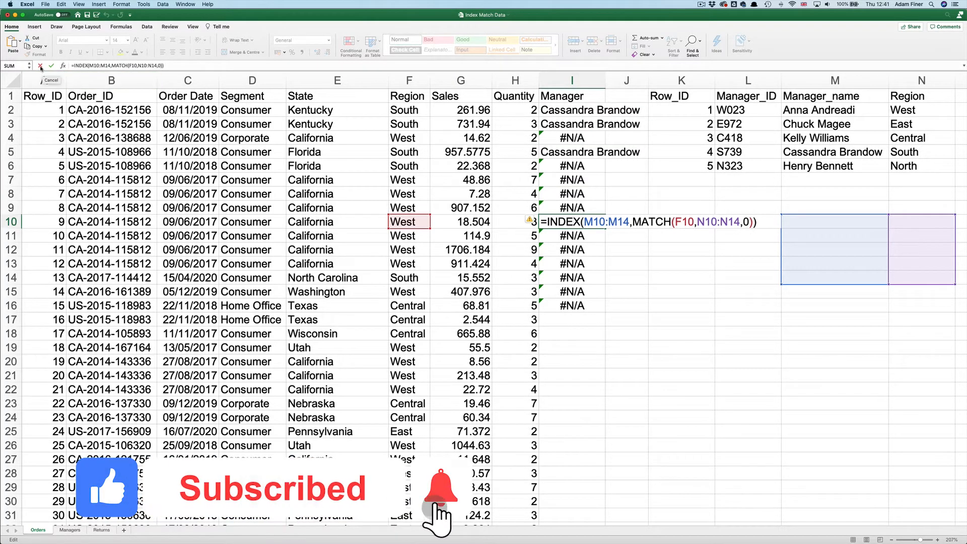
- Undo the fill and anchor the rows of M2:M6 and N2:N6 with $ in the I2 formula
key(Return)
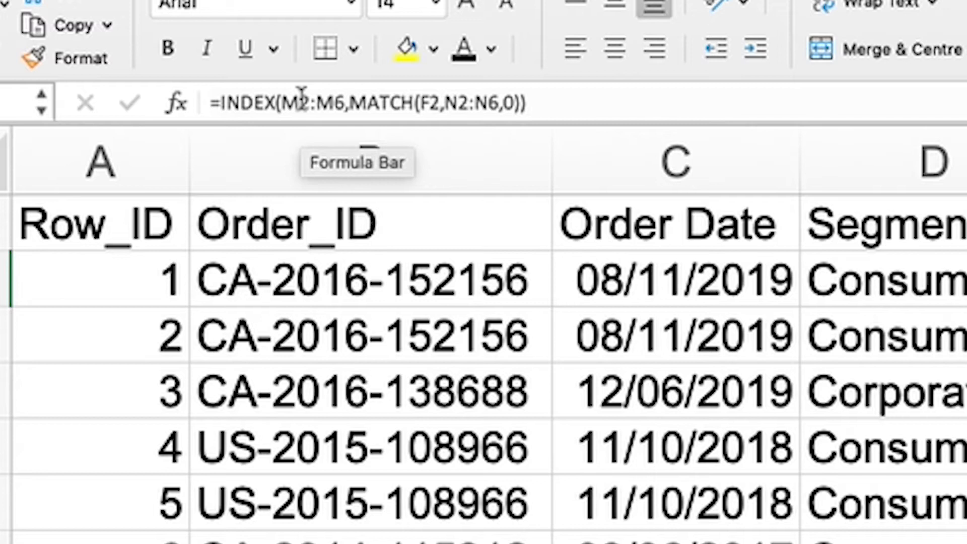
click(366, 102)
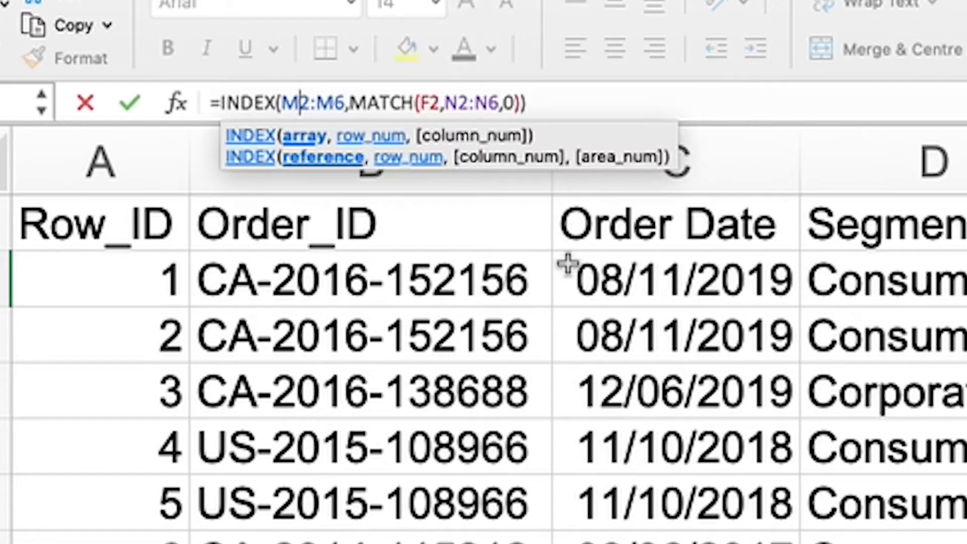
key(f4)
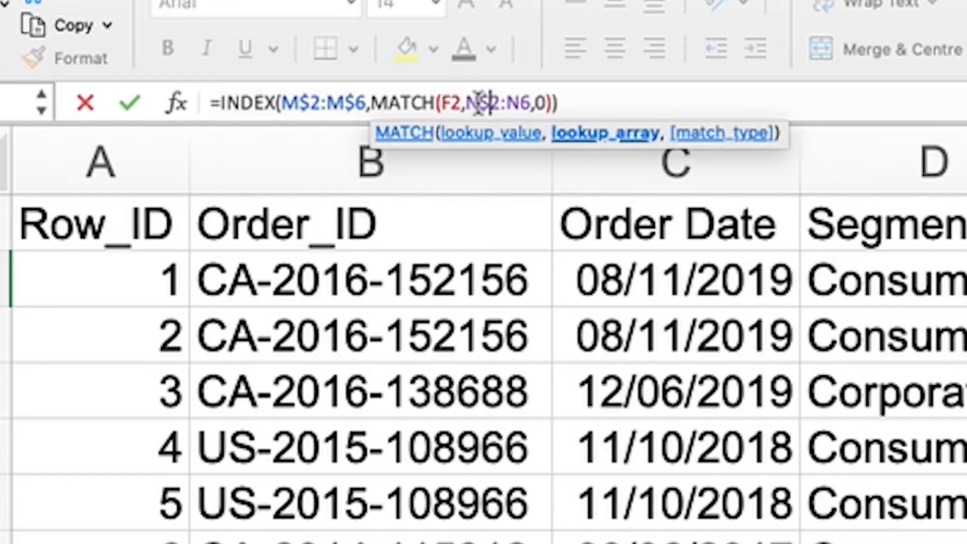
mouse_move(521, 103)
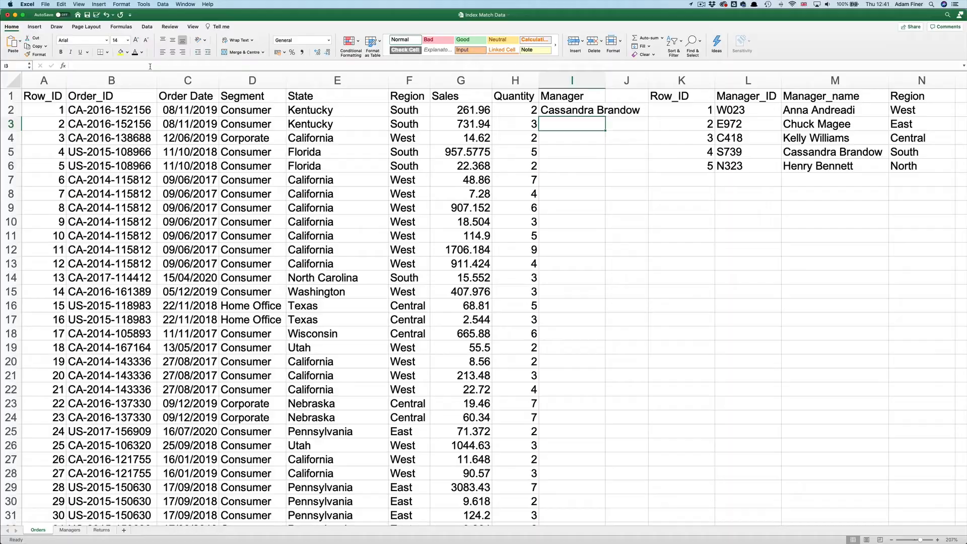
- Enter the two-criteria lookup =INDEX(M$2:M$16,MATCH(1,INDEX((D2=O$2:O$16)*(F2=N$2:N$16),0,1),0)) in I2
click(572, 110)
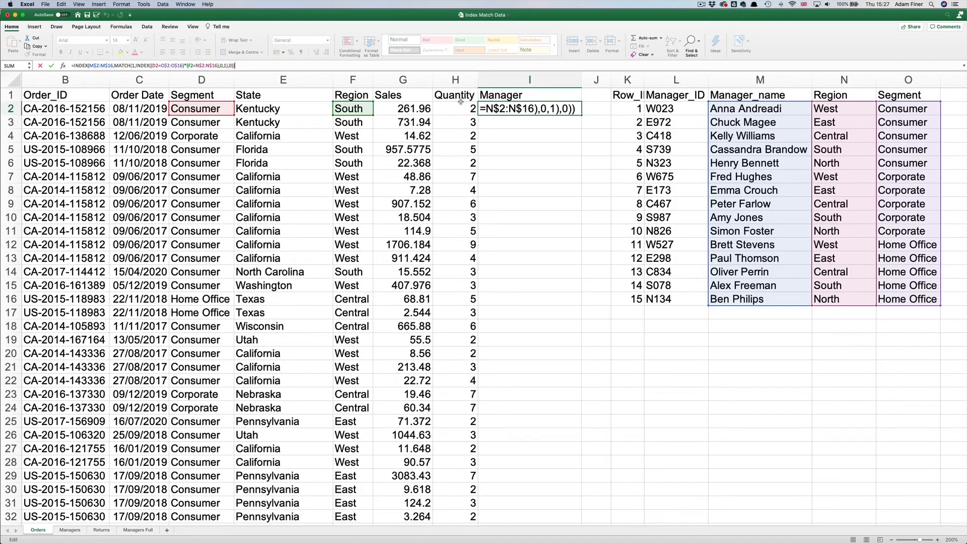
key(Return)
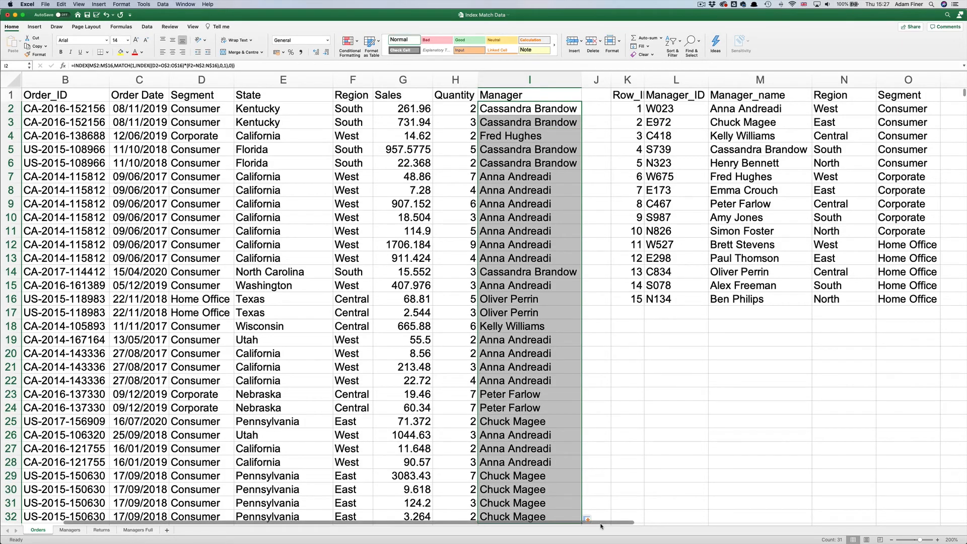
click(512, 325)
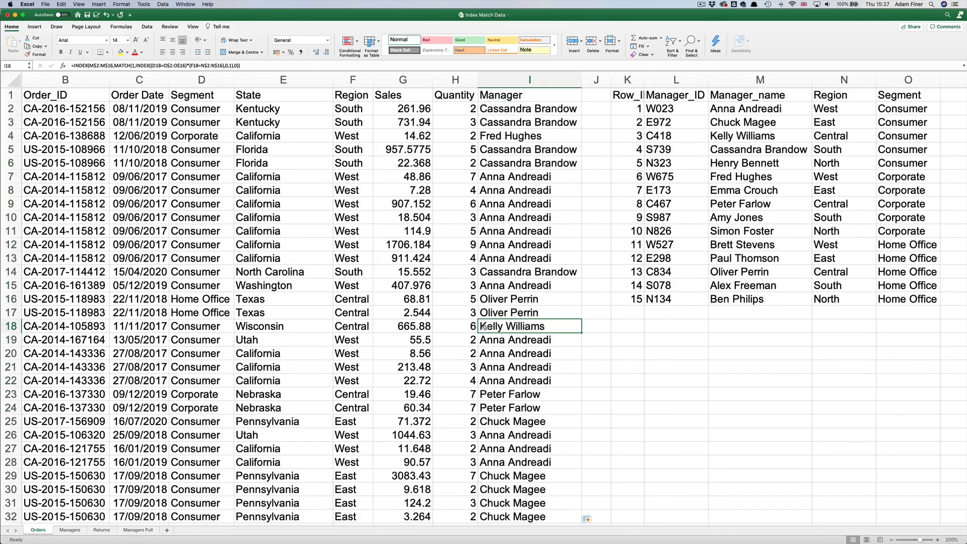
click(201, 325)
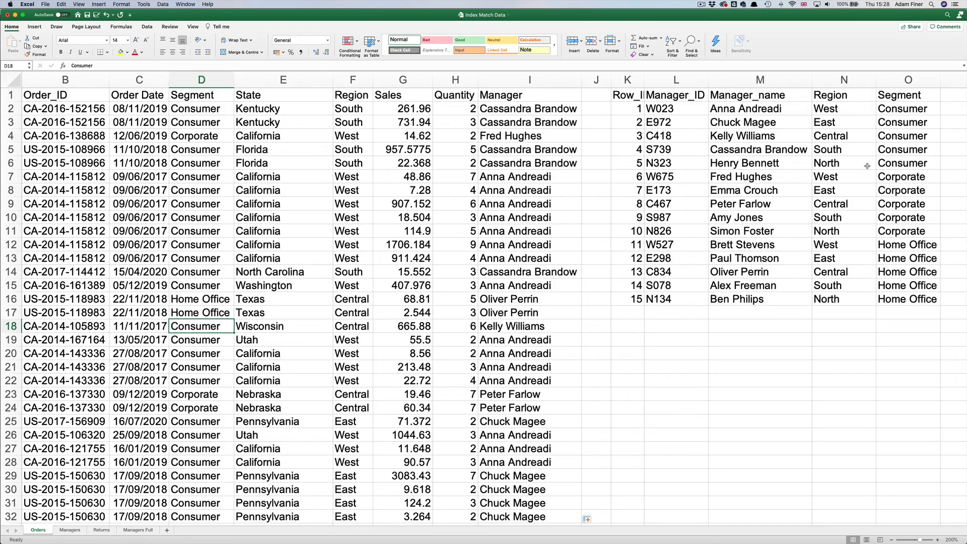
click(759, 135)
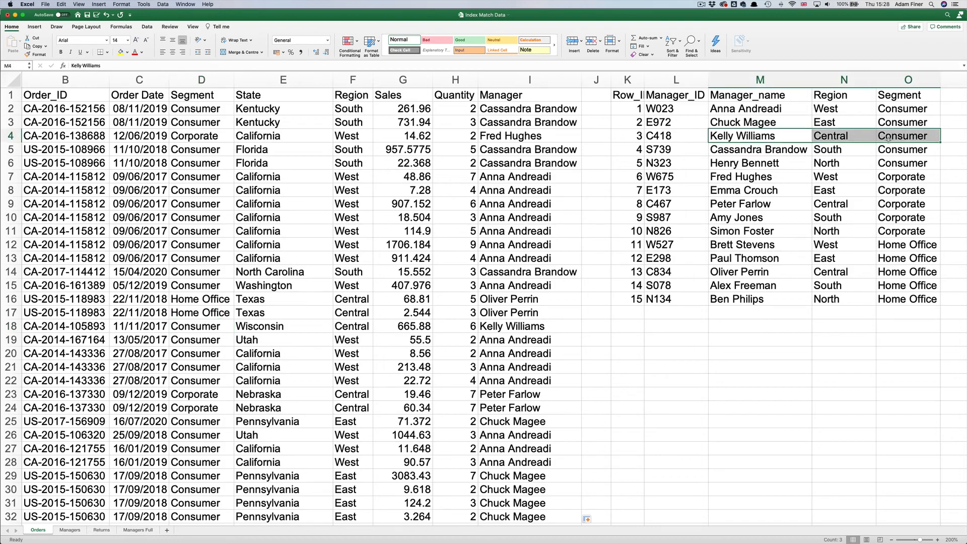